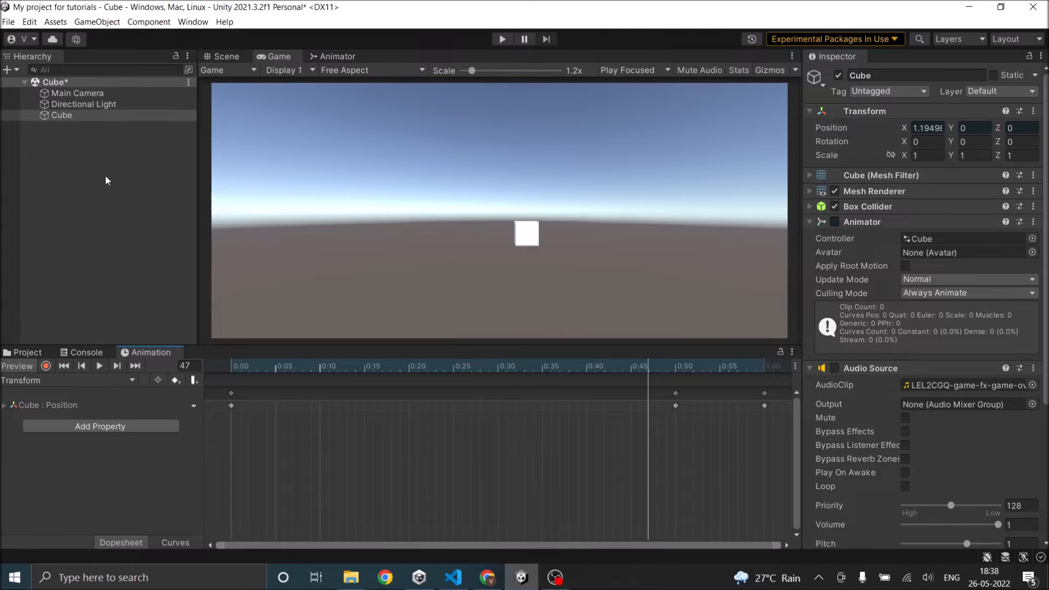
Deselect the Cube in the Hierarchy so the Inspector is empty
{"action": "left_click", "coordinate": [61, 115]}
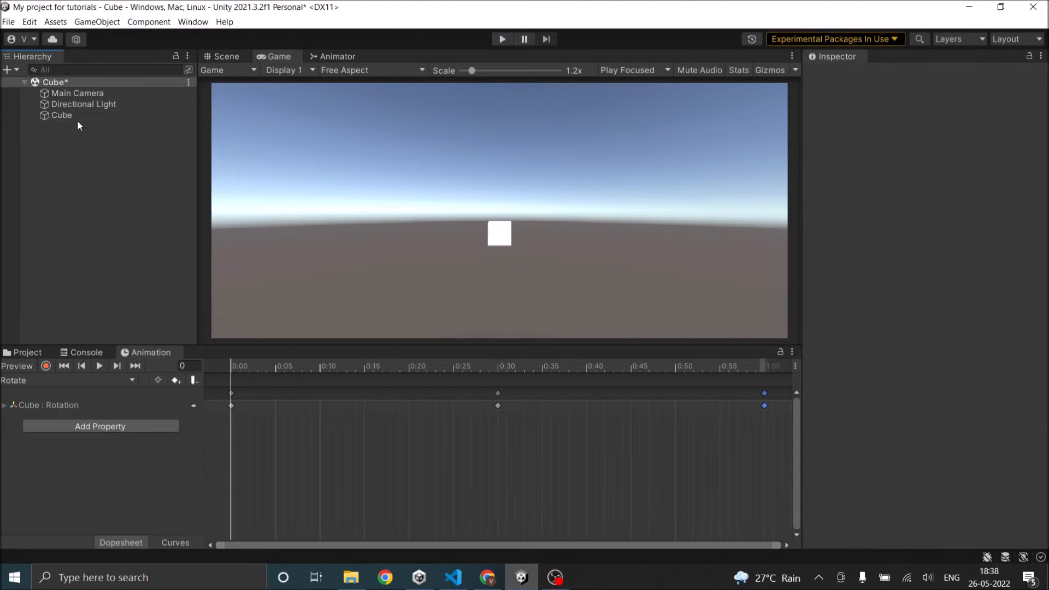
Select the Cube and switch the Animation window to its Transform clip
{"action": "left_click", "coordinate": [61, 115]}
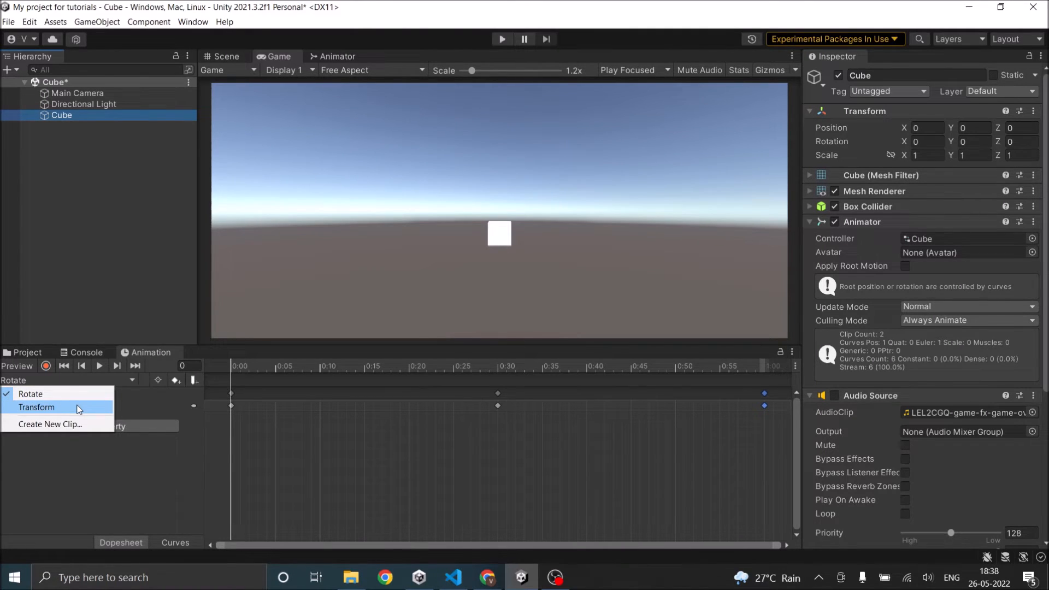
{"action": "left_click", "coordinate": [36, 408]}
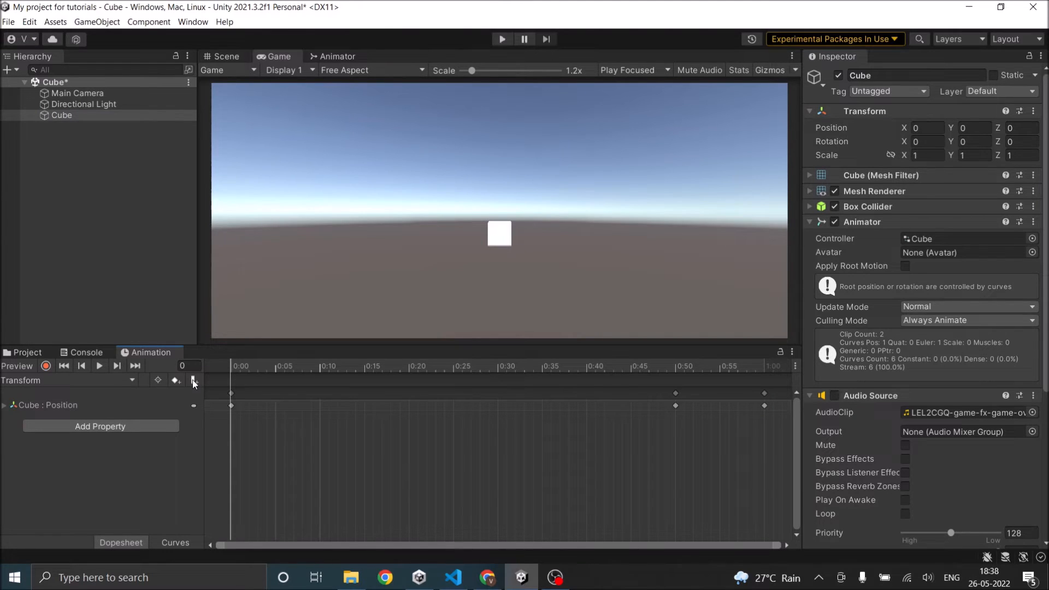
{"action": "mouse_move", "coordinate": [200, 396]}
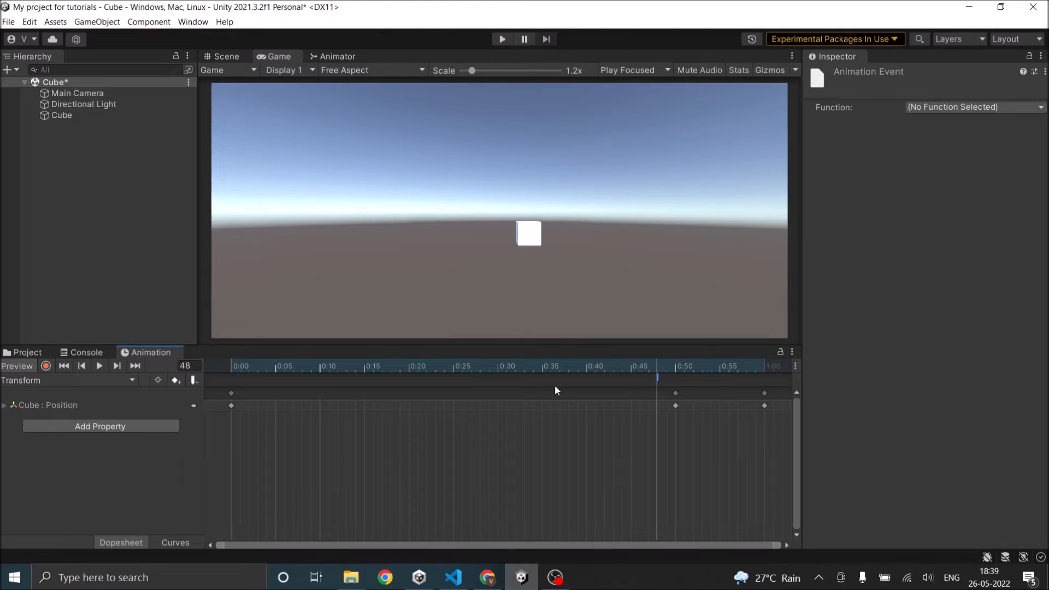
Add an animation event to the Transform clip, then open audio_play.cs in Visual Studio Code
{"action": "left_click", "coordinate": [532, 366]}
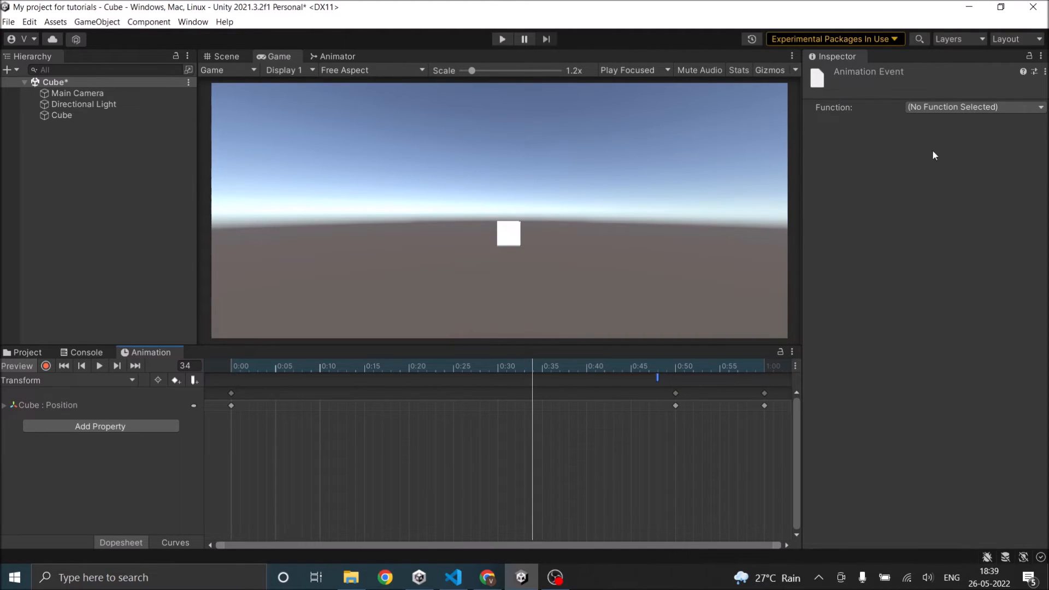
{"action": "left_click", "coordinate": [971, 107]}
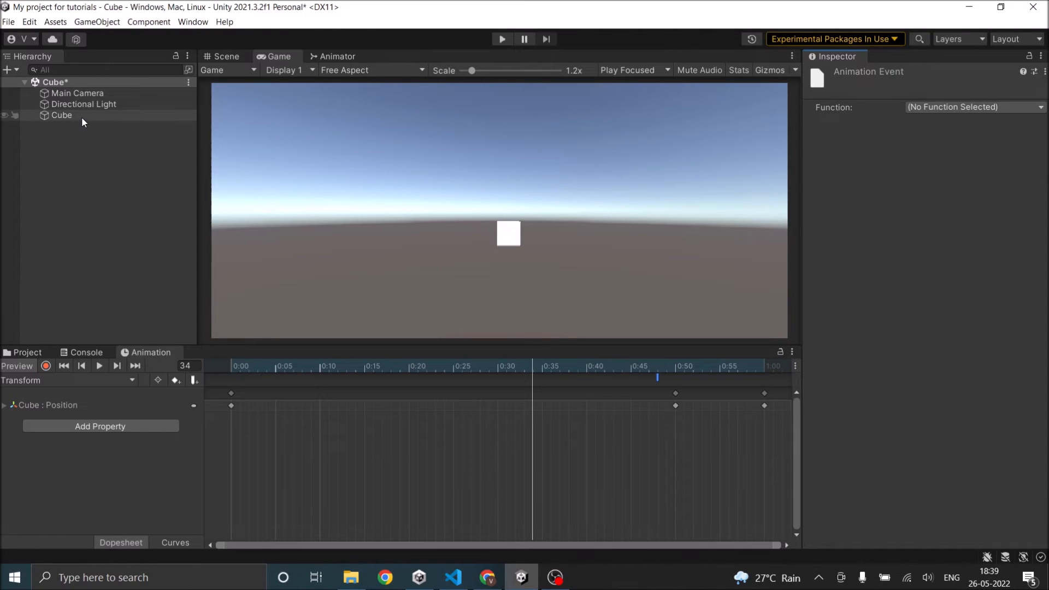
{"action": "left_click", "coordinate": [60, 115]}
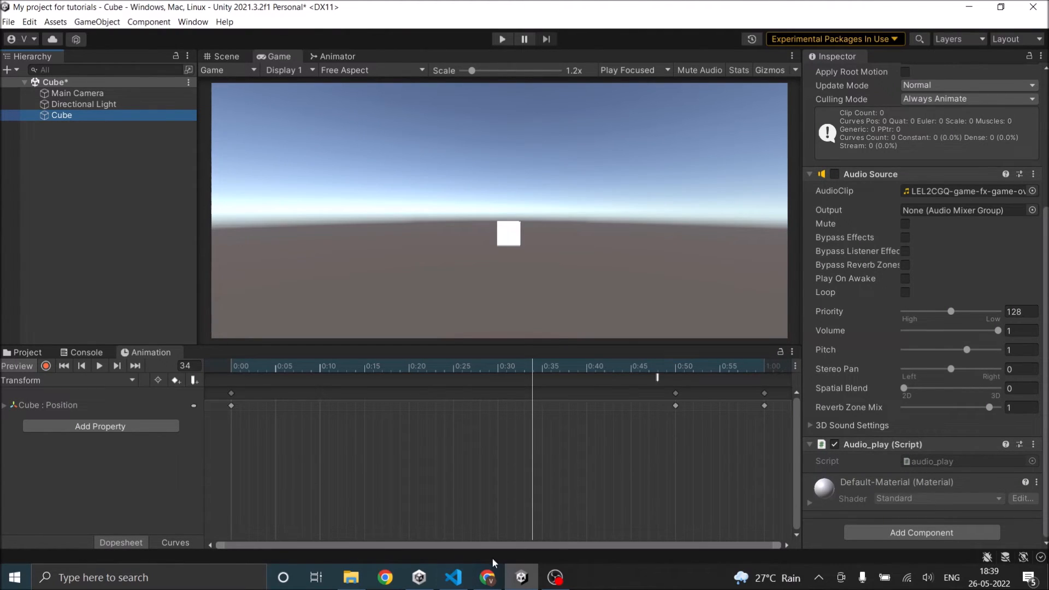
{"action": "left_click", "coordinate": [452, 576]}
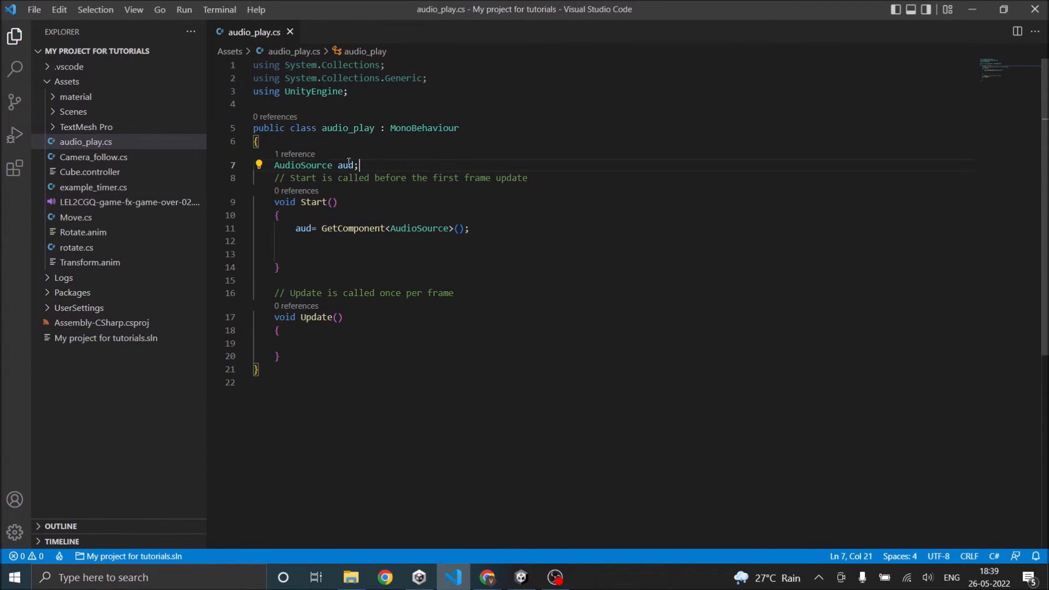
Write a public play_sound() method calling aud.Play() in audio_play.cs, then return to Unity
{"action": "left_click_drag", "start_coordinate": [293, 229], "coordinate": [471, 229]}
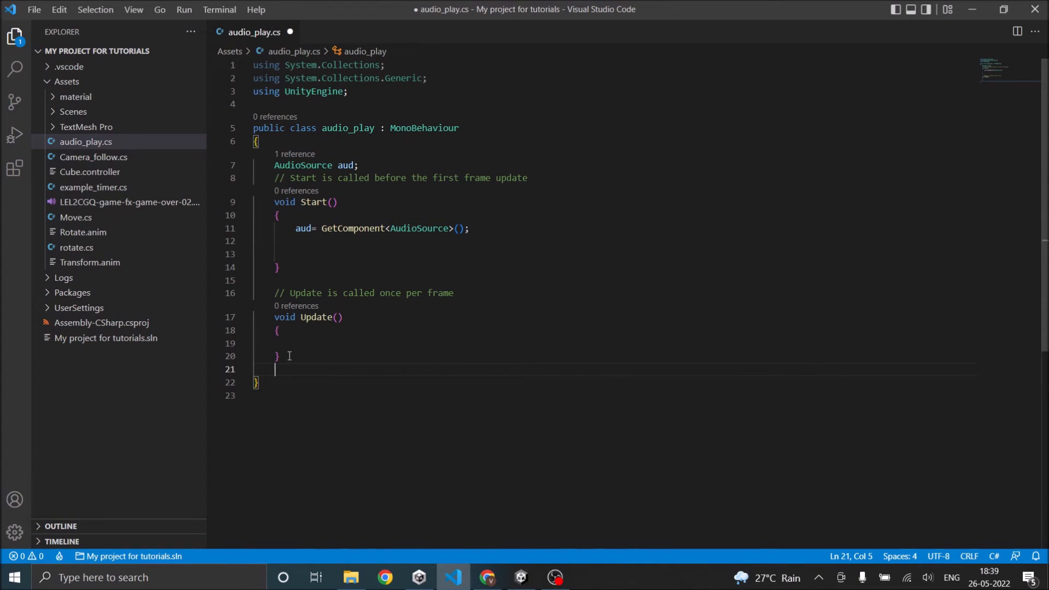
{"action": "type", "text": "public"}
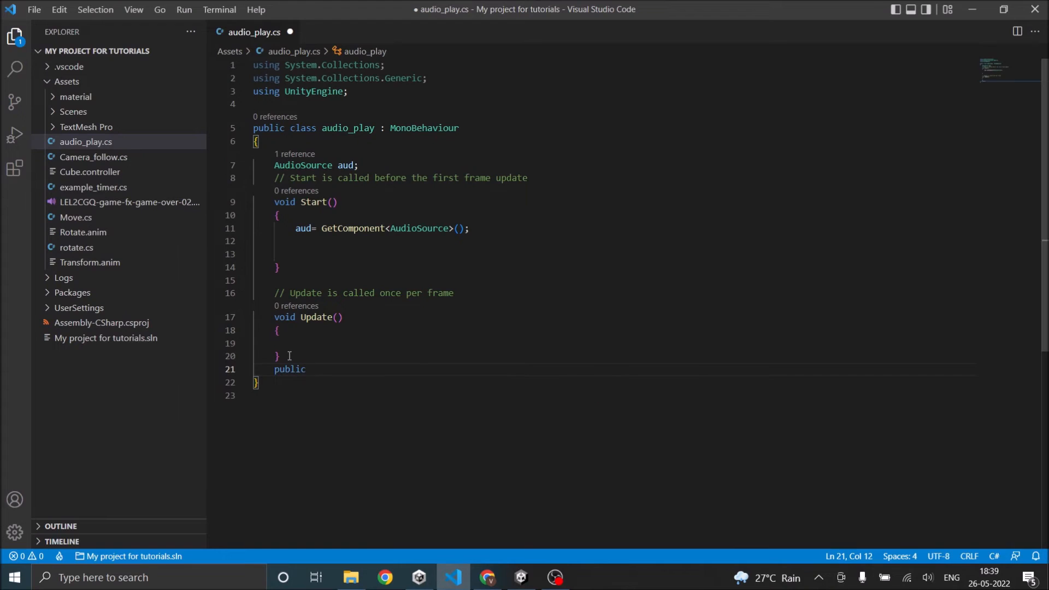
{"action": "type", "text": "void"}
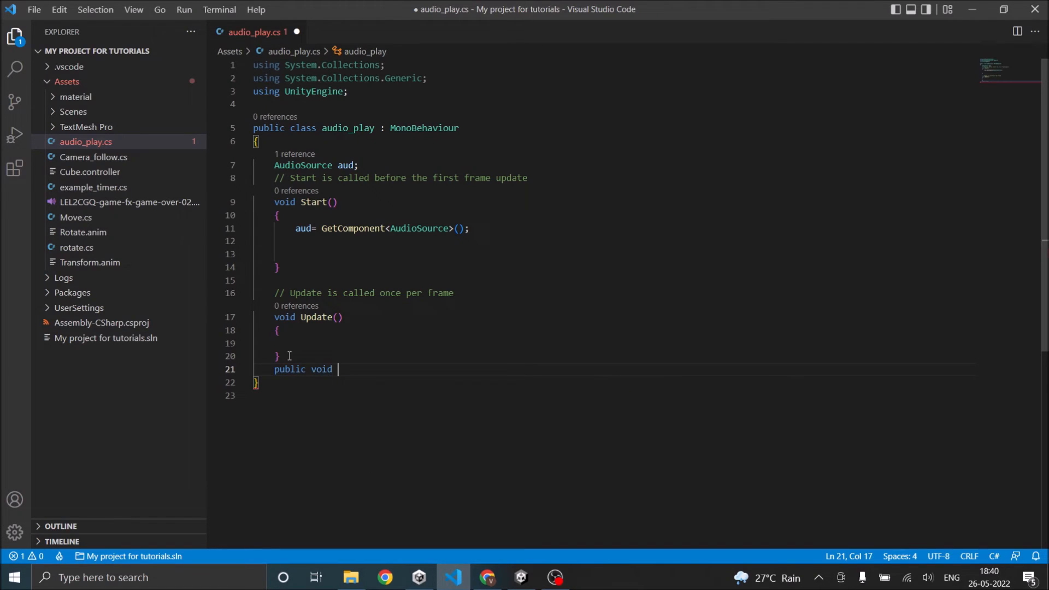
{"action": "type", "text": "play"}
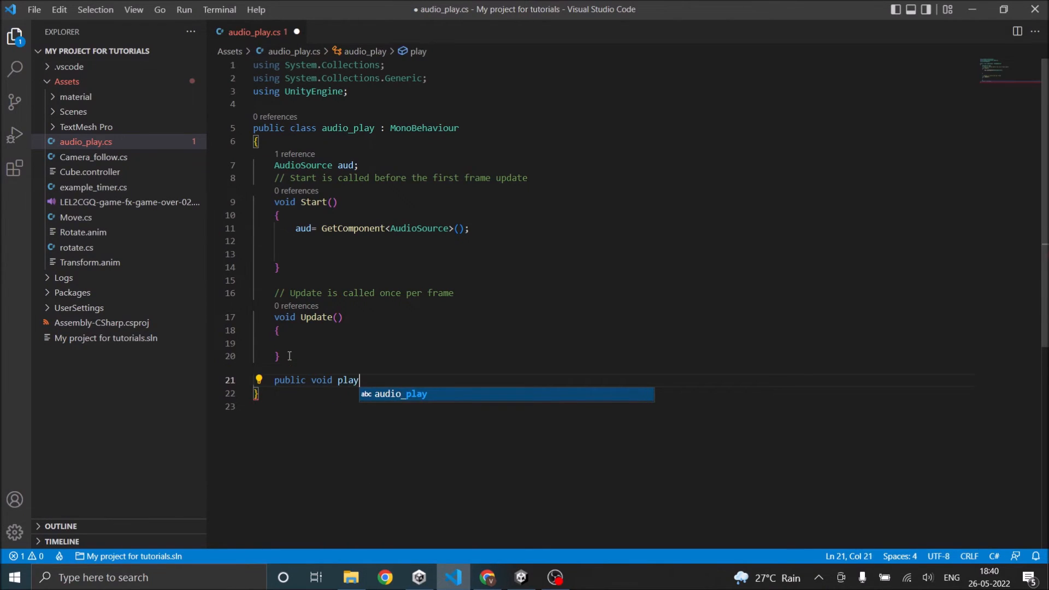
{"action": "type", "text": "_sound"}
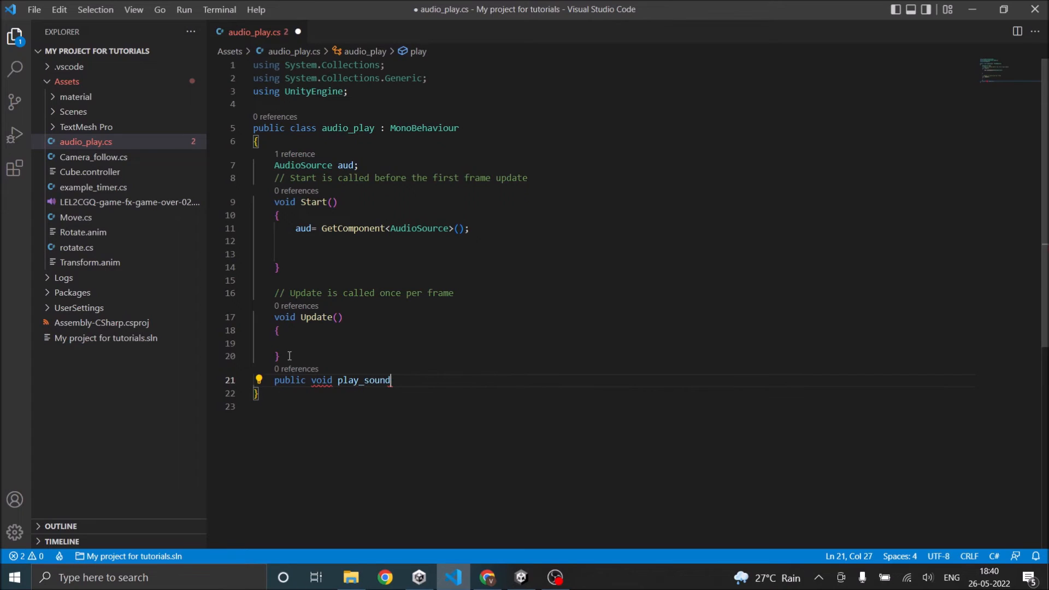
{"action": "type", "text": "()"}
{"action": "type", "text": "{"}
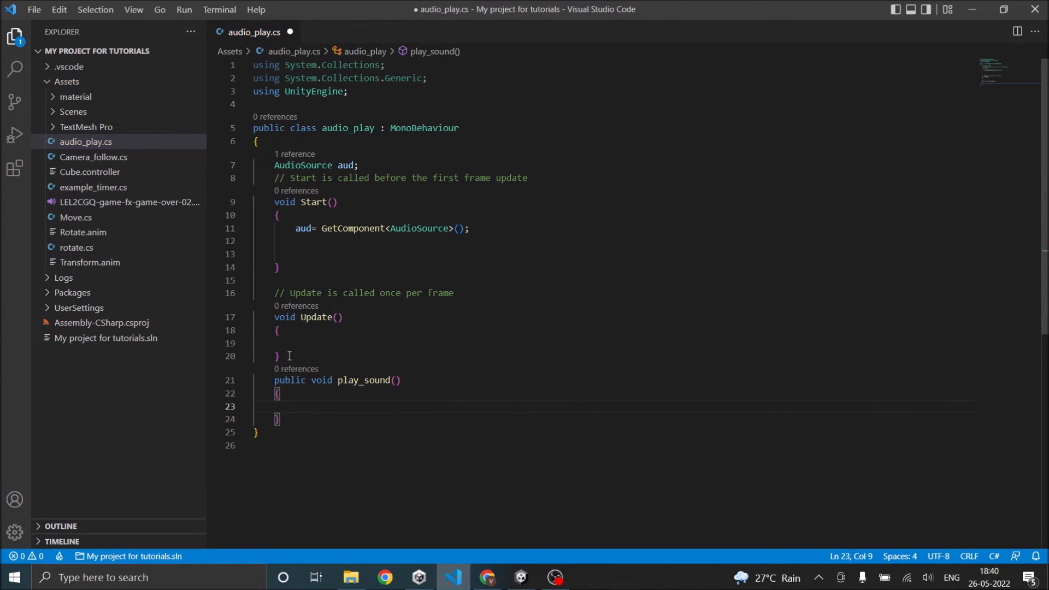
{"action": "type", "text": "aud"}
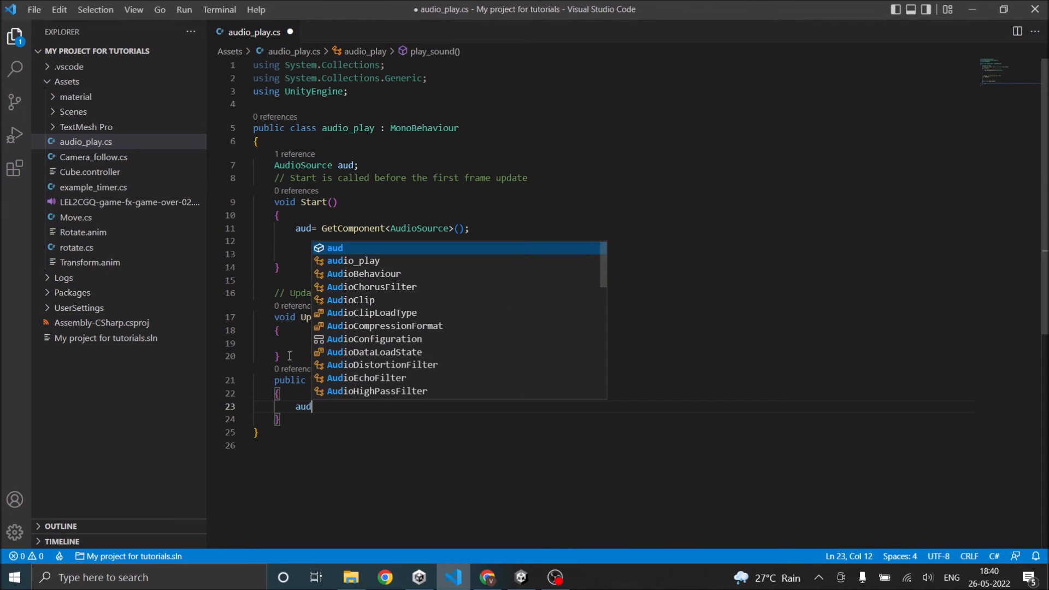
{"action": "type", "text": ".pla"}
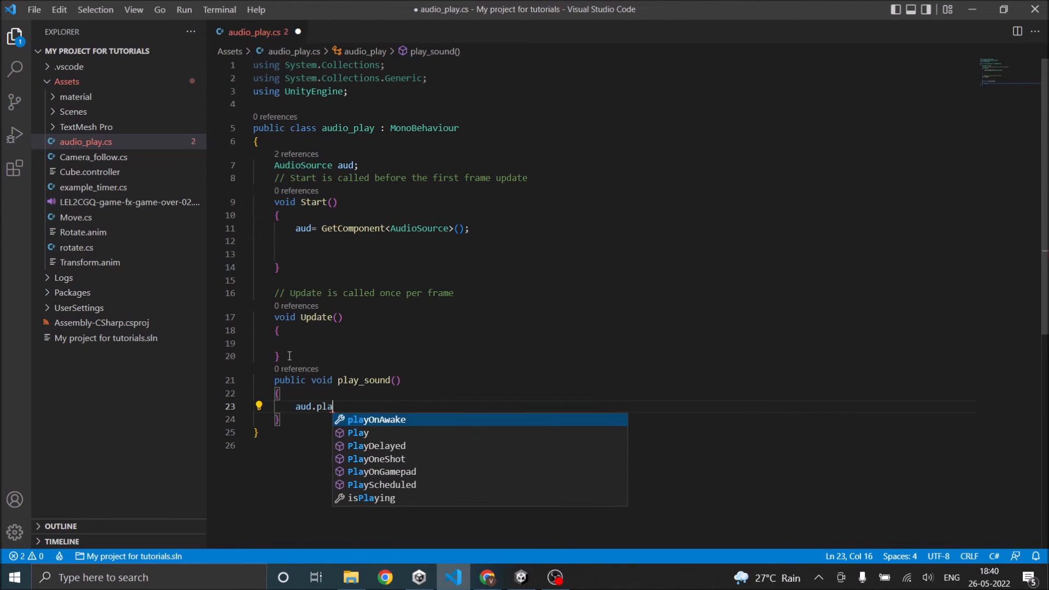
{"action": "type", "text": "y"}
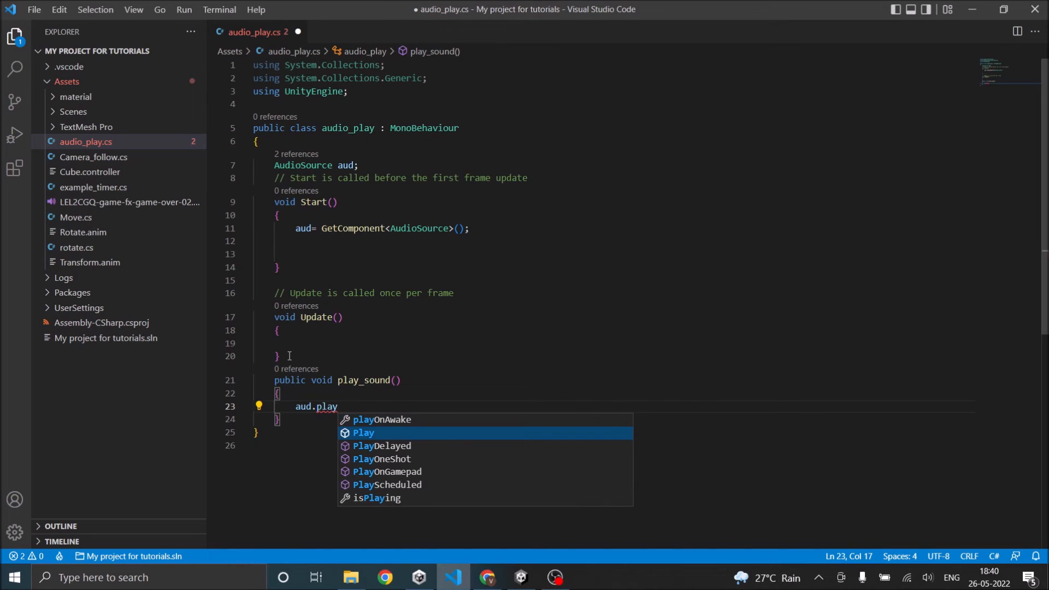
{"action": "key", "text": "Tab"}
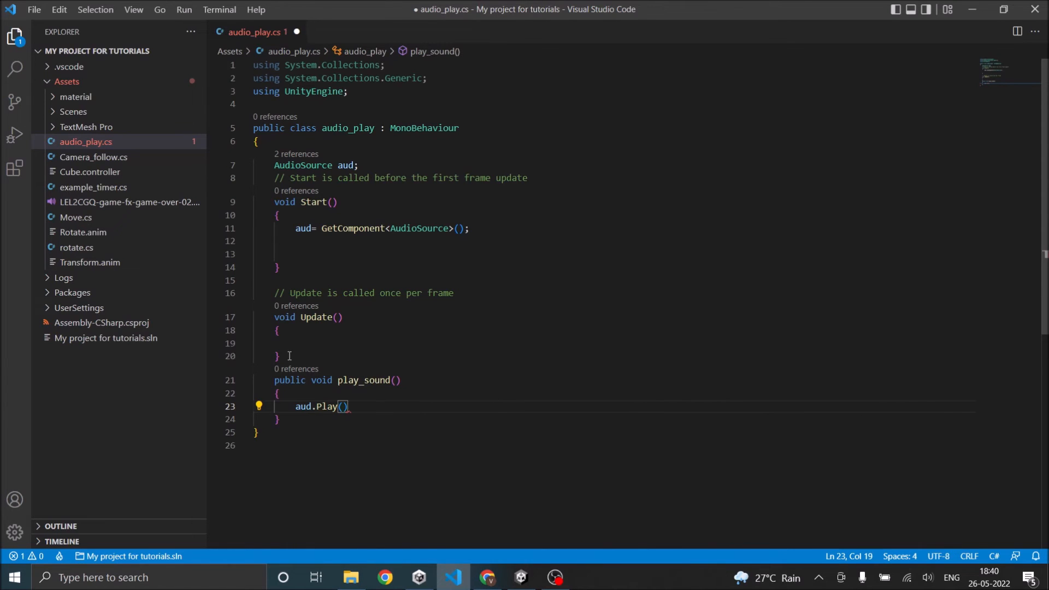
{"action": "left_click", "coordinate": [521, 576]}
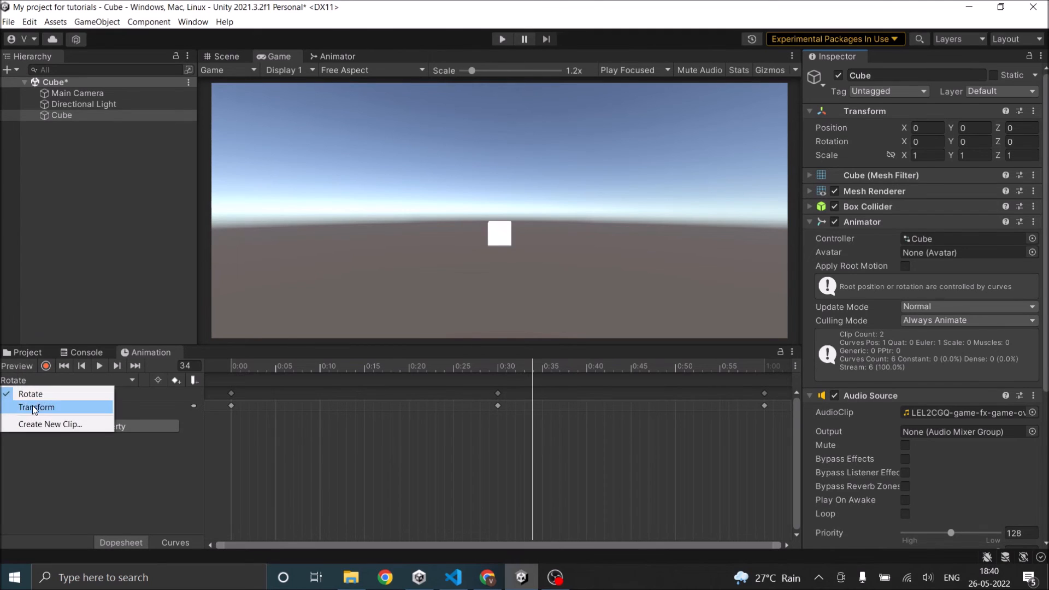
Select the Transform clip and set its animation event's Function to play_sound()
{"action": "left_click", "coordinate": [37, 406]}
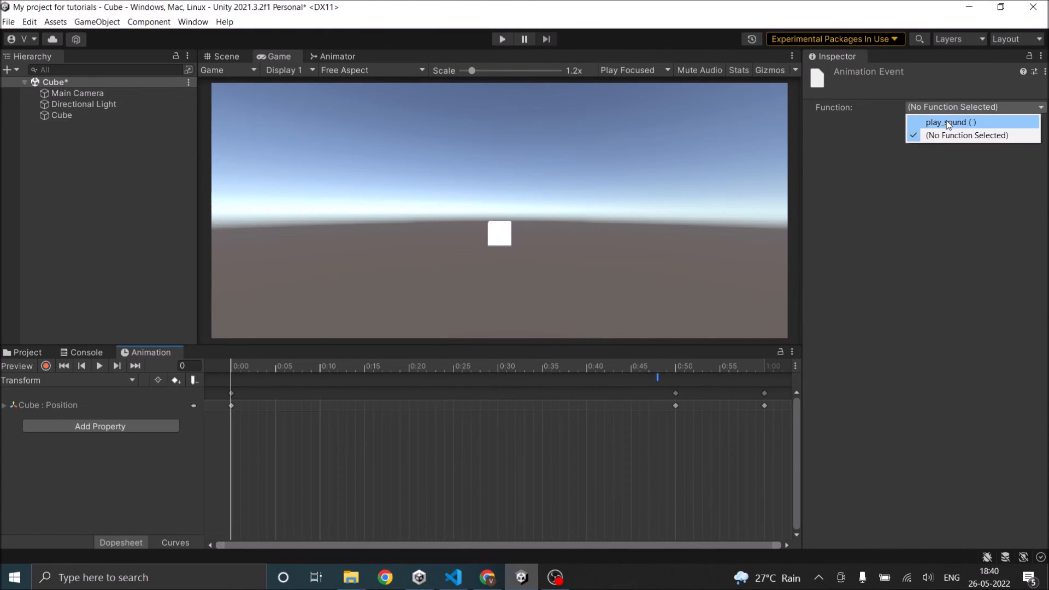
{"action": "left_click", "coordinate": [949, 122]}
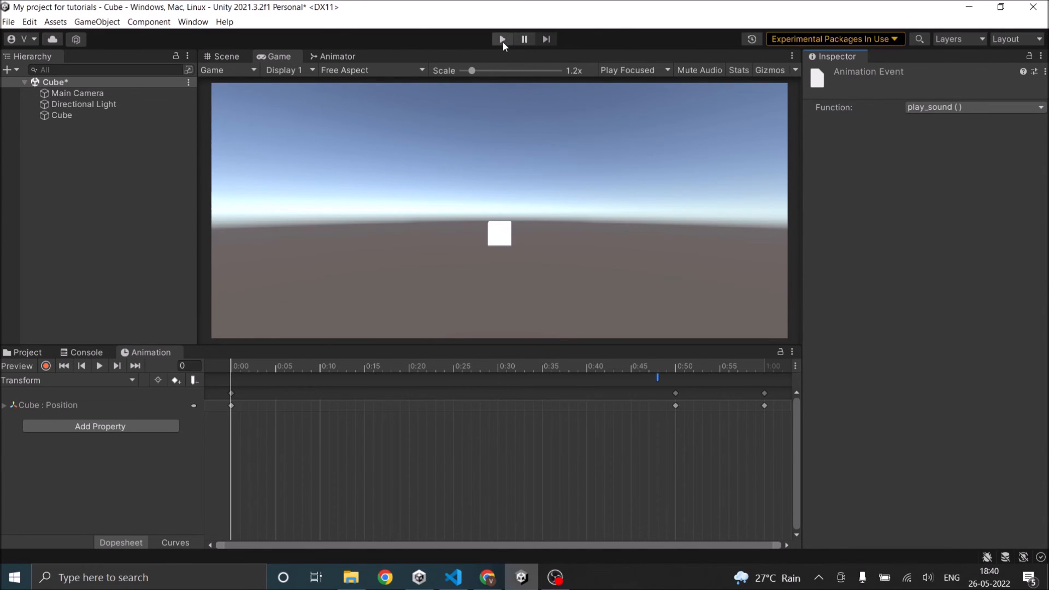
Run the game in Play mode to test the Cube's sound event, then stop it
{"action": "left_click", "coordinate": [501, 38]}
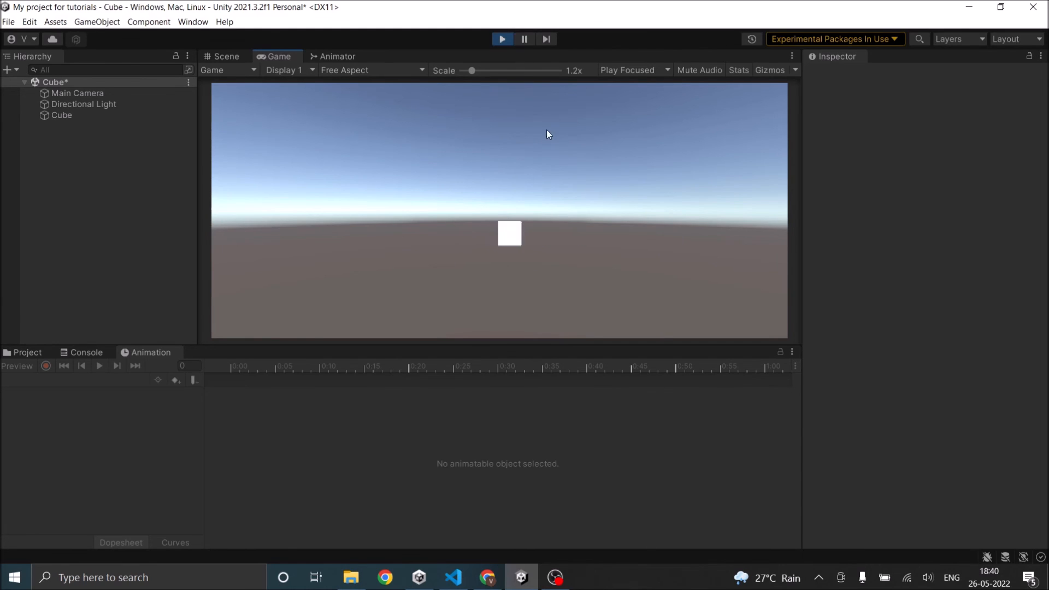
{"action": "left_click", "coordinate": [501, 38]}
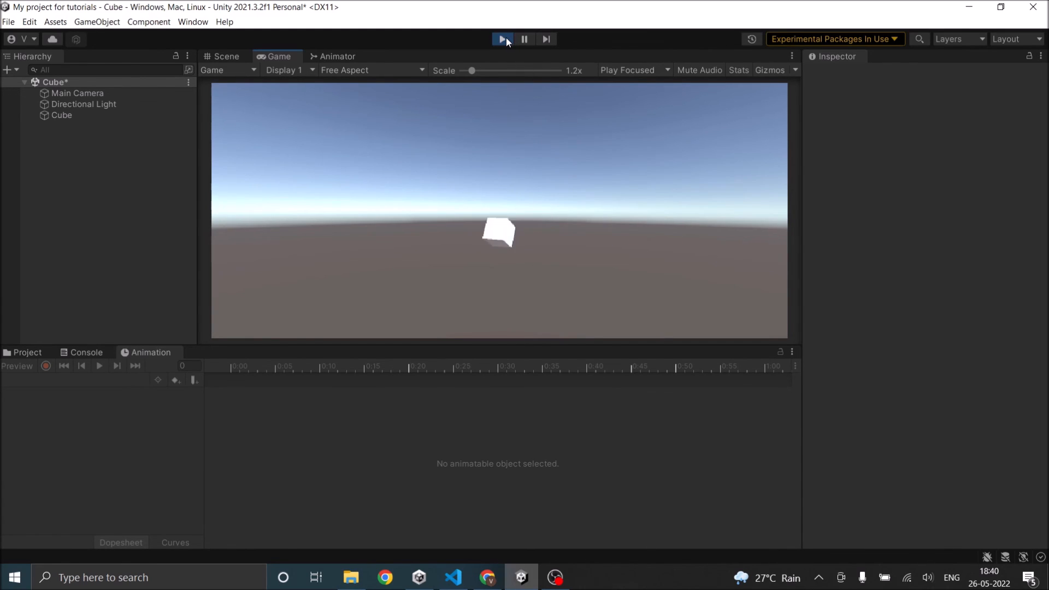